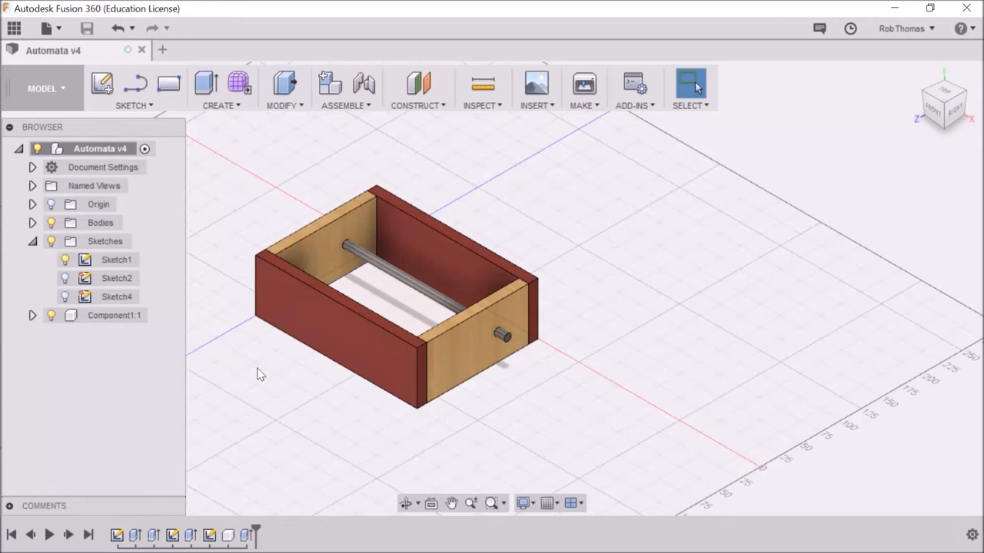
{"action": "mouse_move", "coordinate": [515, 346]}
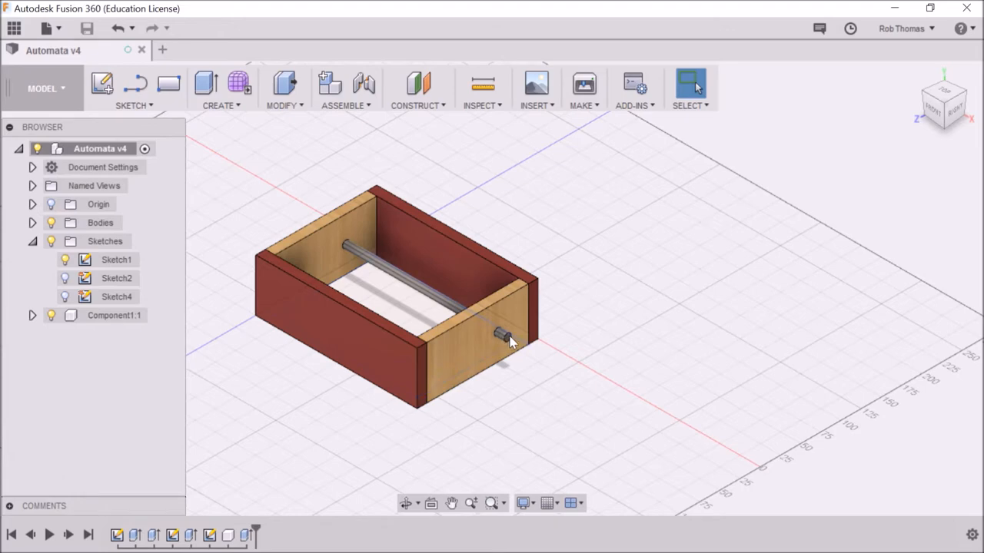
{"action": "mouse_move", "coordinate": [102, 84]}
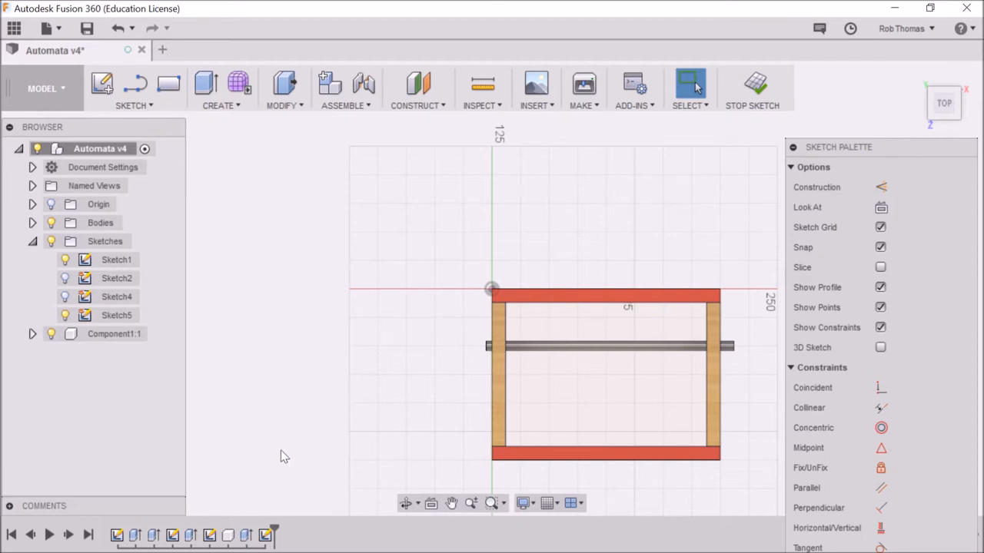
- Delete Sketch5 from the timeline, leaving Sketch1 through Sketch4
{"action": "right_click", "coordinate": [264, 535]}
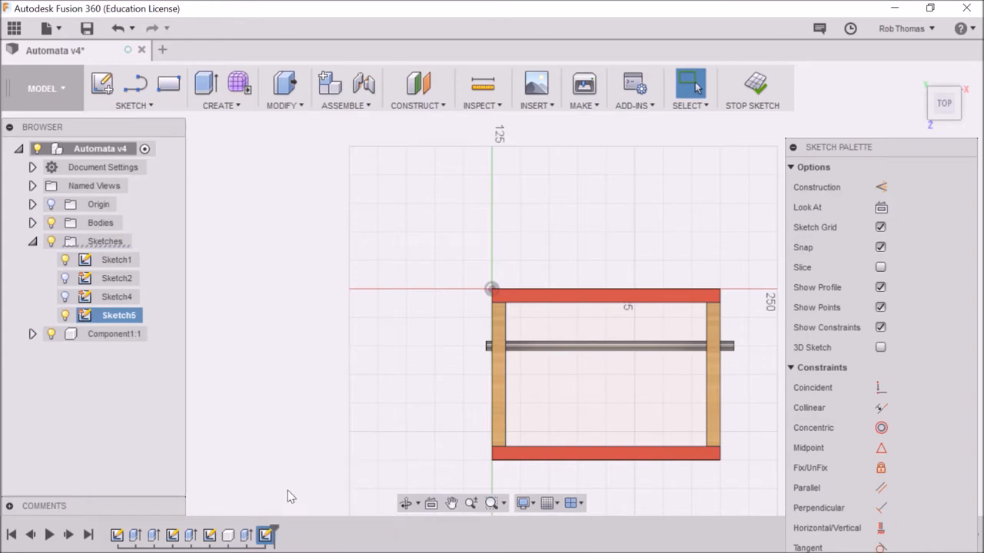
{"action": "mouse_move", "coordinate": [264, 535]}
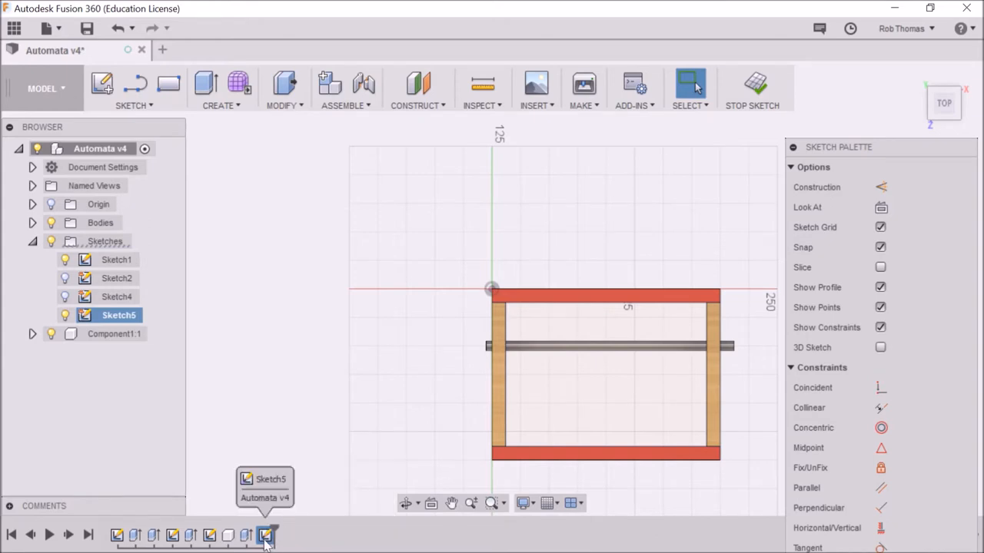
{"action": "right_click", "coordinate": [265, 535]}
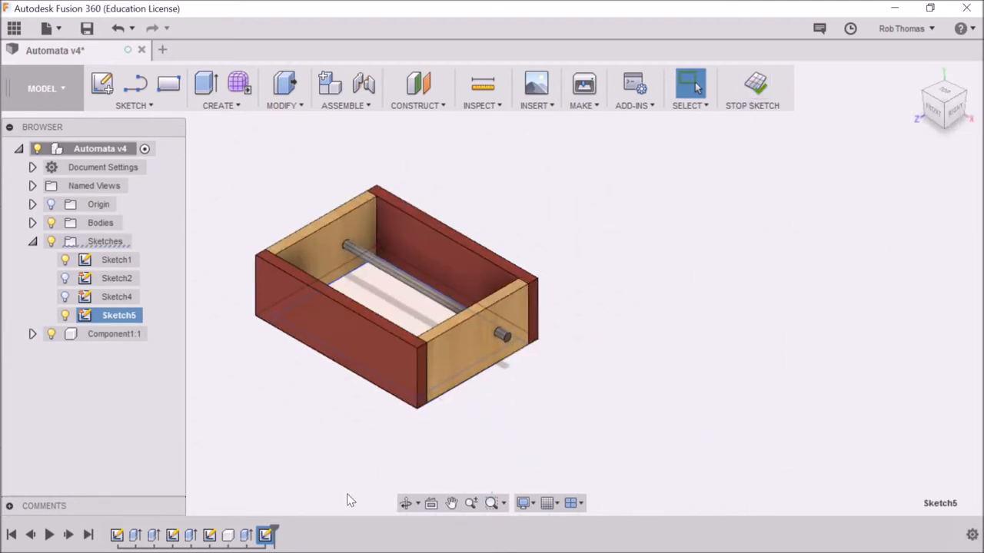
{"action": "right_click", "coordinate": [120, 315]}
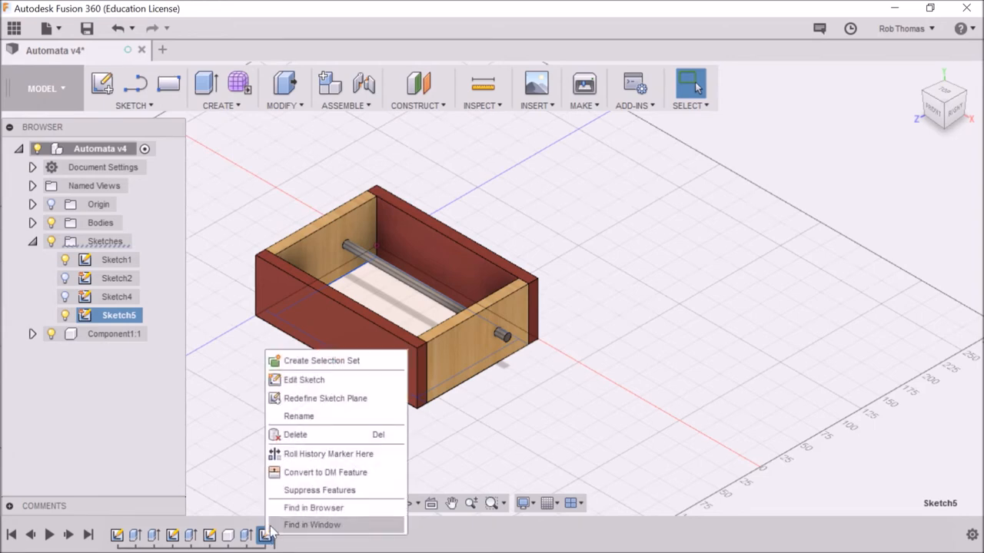
{"action": "left_click", "coordinate": [295, 433]}
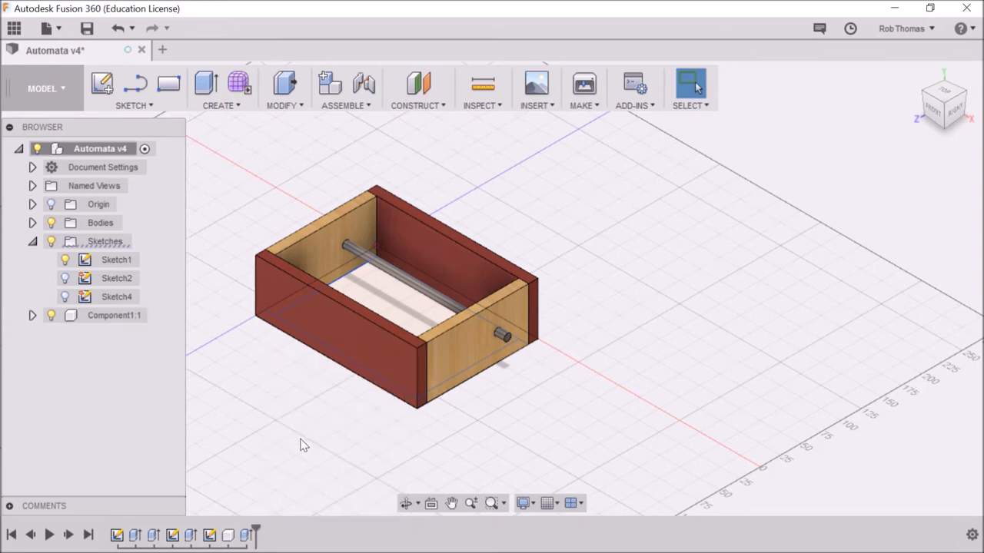
{"action": "mouse_move", "coordinate": [523, 363]}
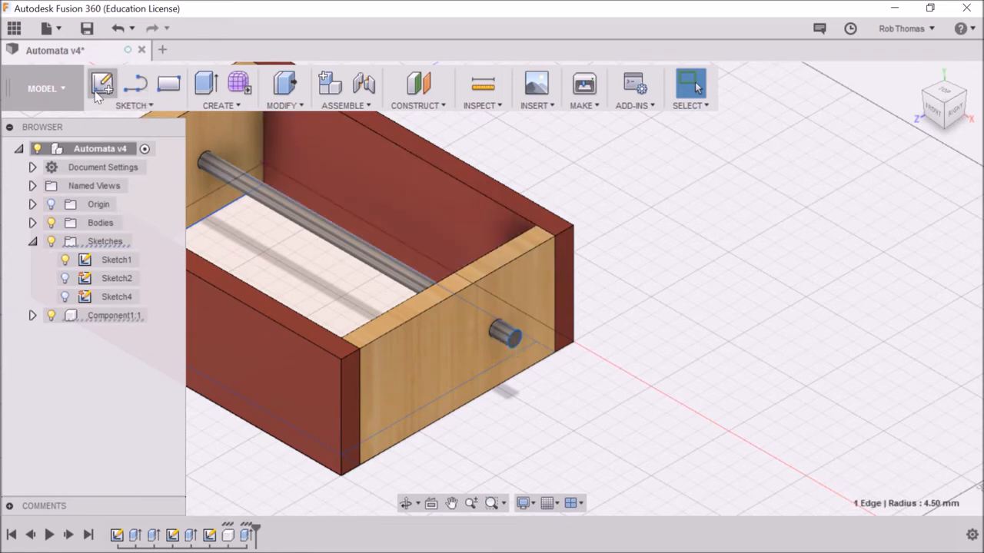
- Create a new sketch (Sketch6) on the end wall face where the shaft pokes through
{"action": "left_click", "coordinate": [101, 86]}
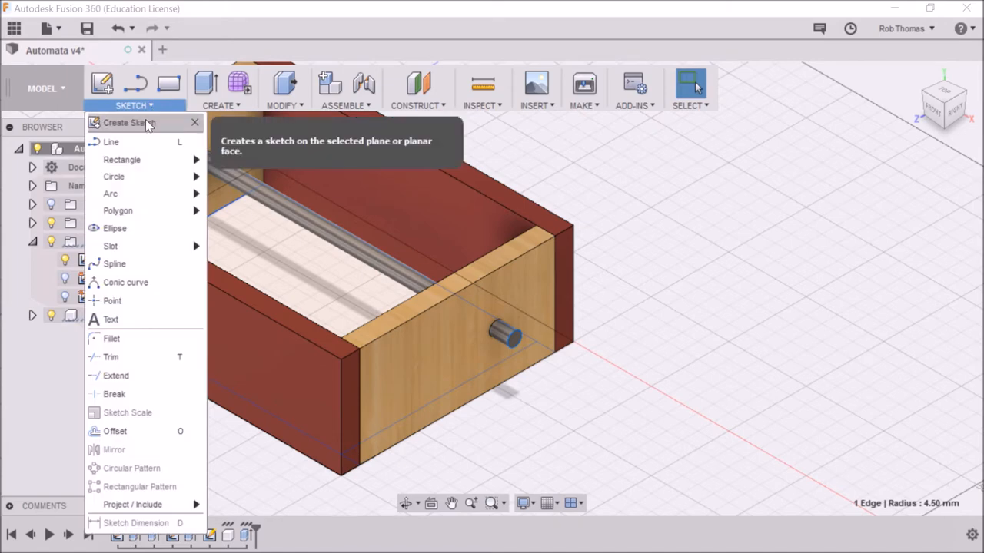
{"action": "left_click", "coordinate": [129, 123]}
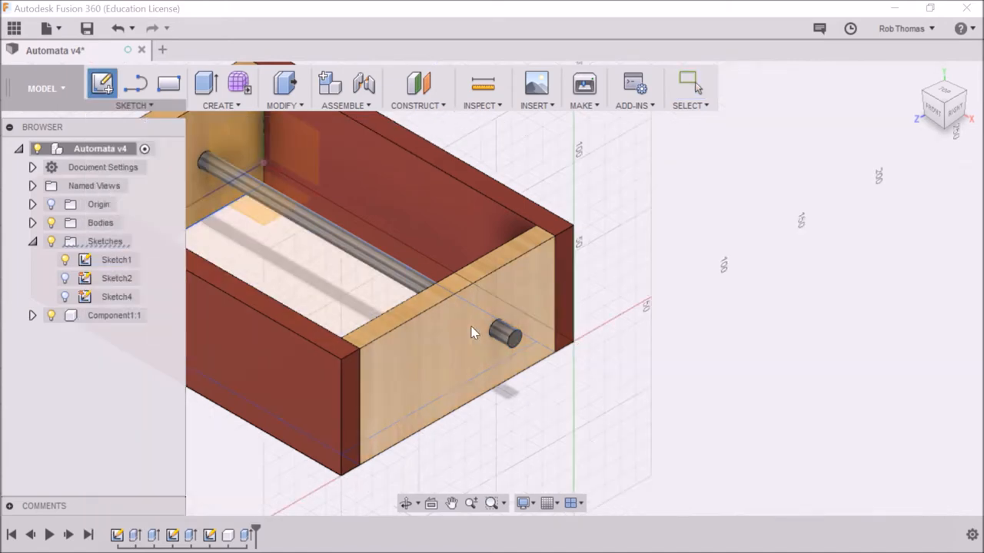
{"action": "left_click", "coordinate": [944, 105]}
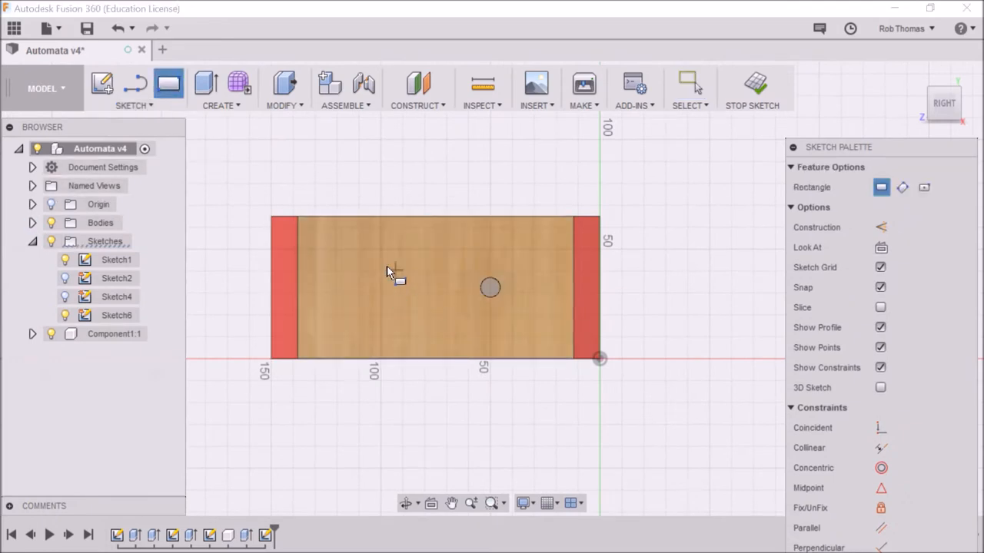
- Draw a 50 × 20 mm 2-point rectangle around the shaft hole
{"action": "left_click_drag", "start_coordinate": [392, 270], "coordinate": [535, 332]}
{"action": "type", "text": "50"}
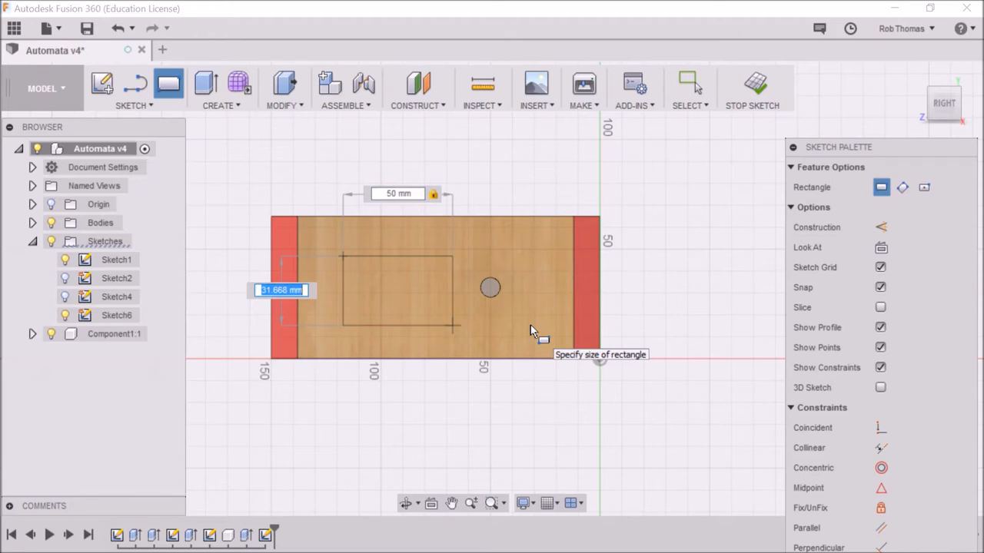
{"action": "type", "text": "2"}
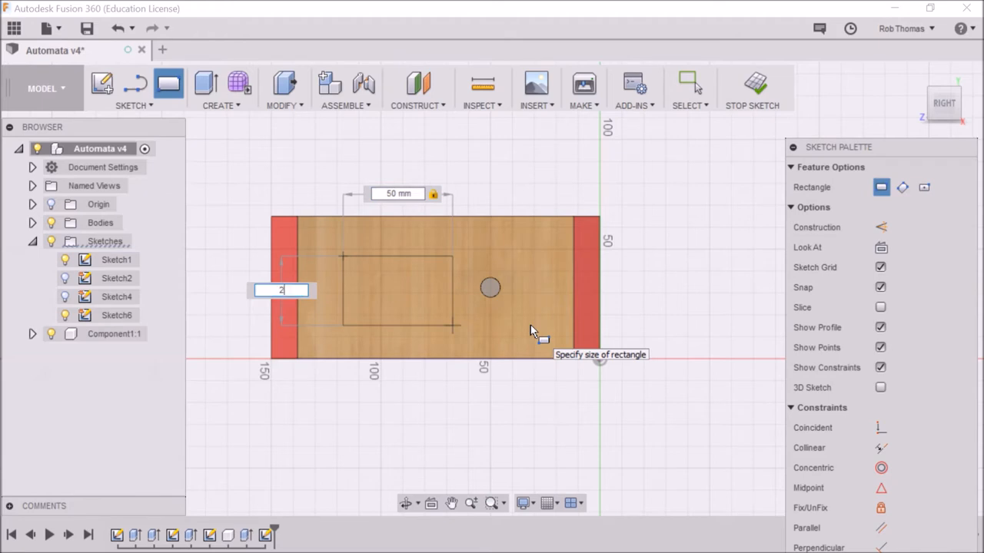
{"action": "type", "text": "0"}
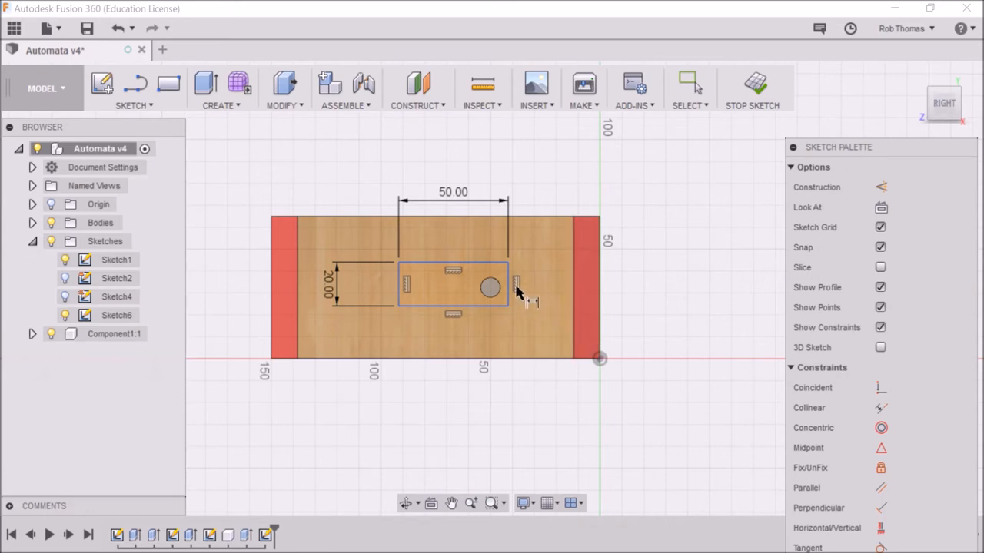
{"action": "mouse_move", "coordinate": [511, 298]}
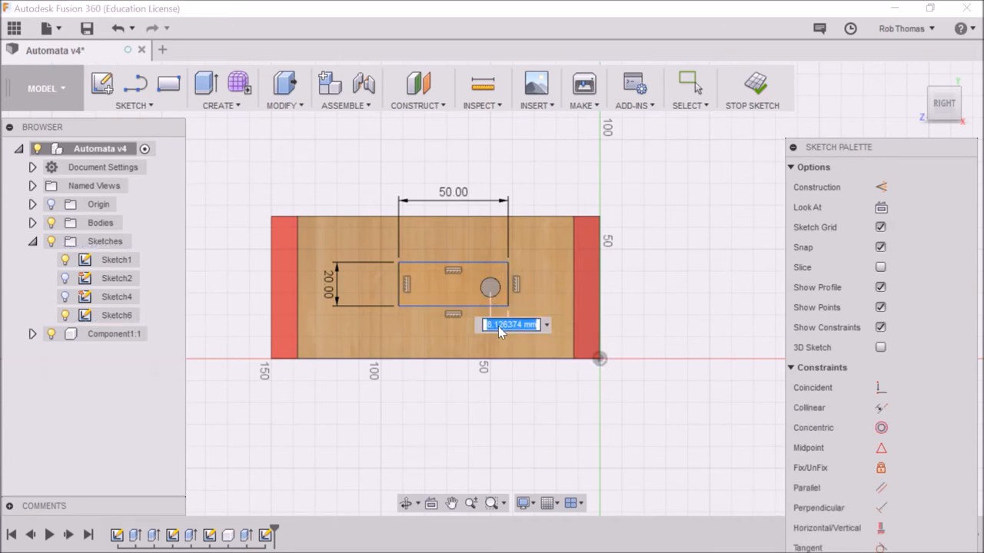
- Dimension the rectangle 10 mm from the shaft centre horizontally and vertically, then finish the sketch
{"action": "type", "text": "10"}
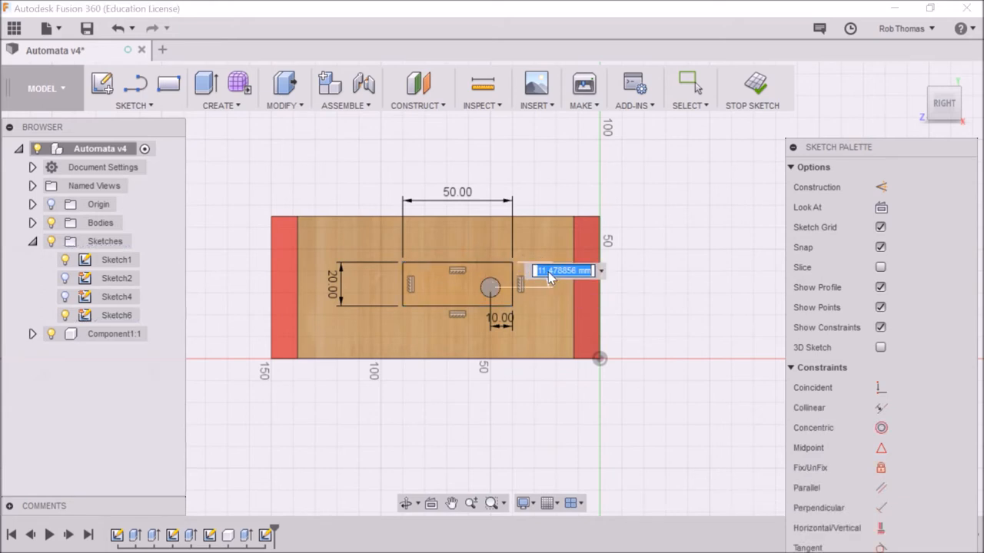
{"action": "type", "text": "10"}
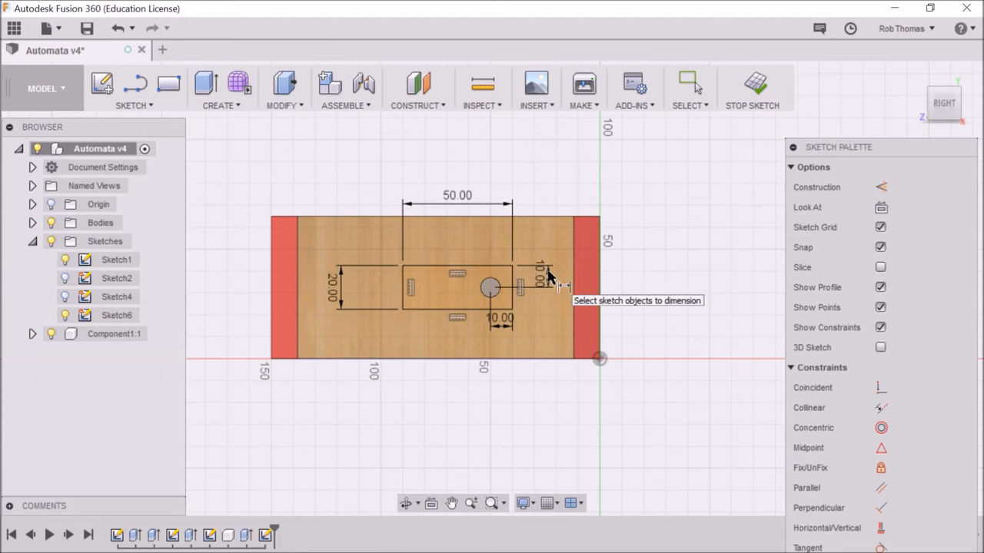
{"action": "mouse_move", "coordinate": [754, 85]}
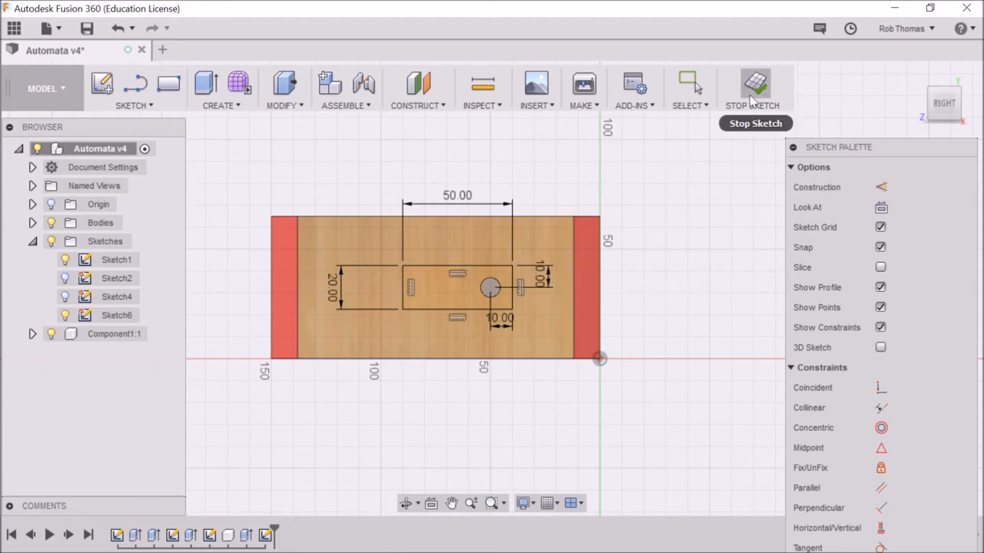
{"action": "left_click", "coordinate": [755, 86]}
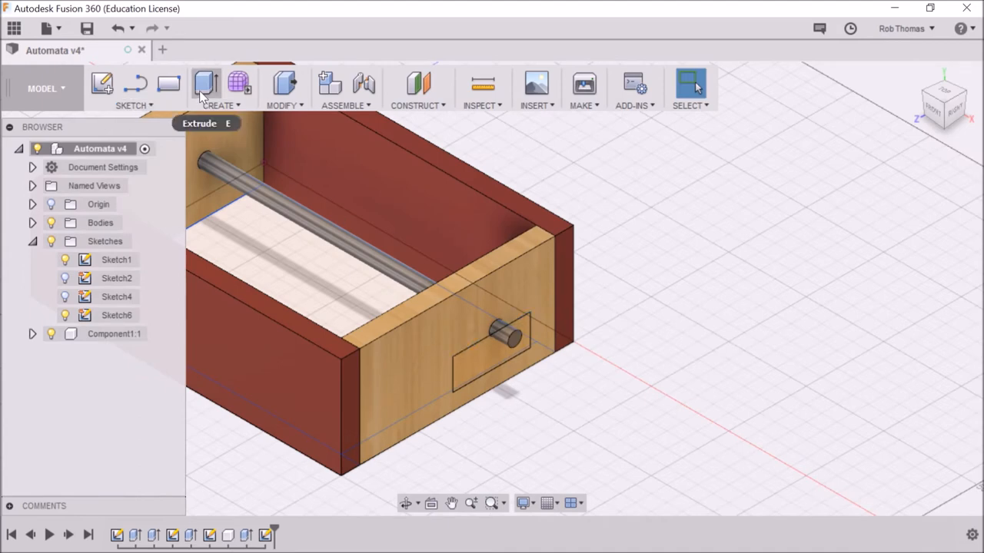
- Extrude the rectangle profile -10 mm outward as a Join to form the handle block
{"action": "left_click", "coordinate": [206, 85]}
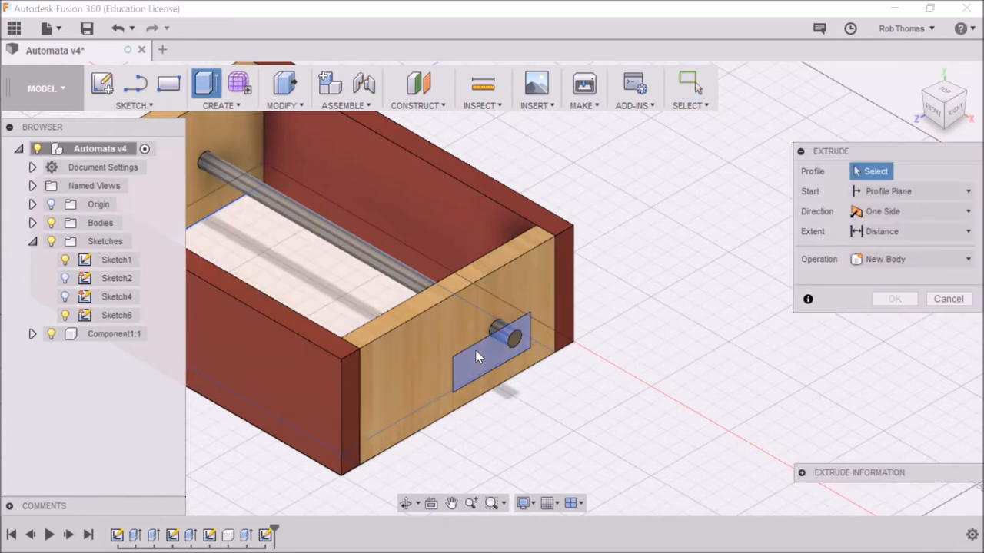
{"action": "left_click", "coordinate": [488, 357]}
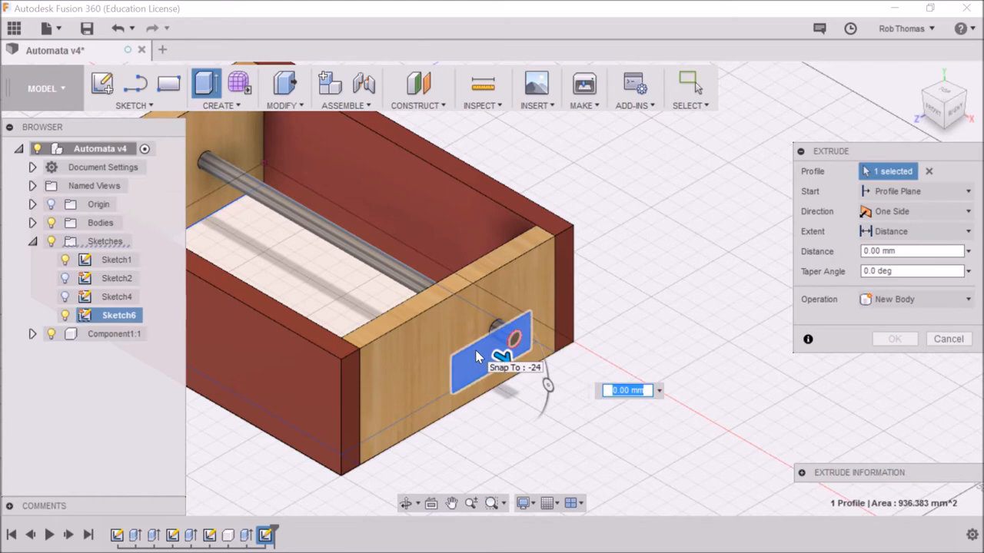
{"action": "mouse_move", "coordinate": [550, 381]}
{"action": "type", "text": "-10"}
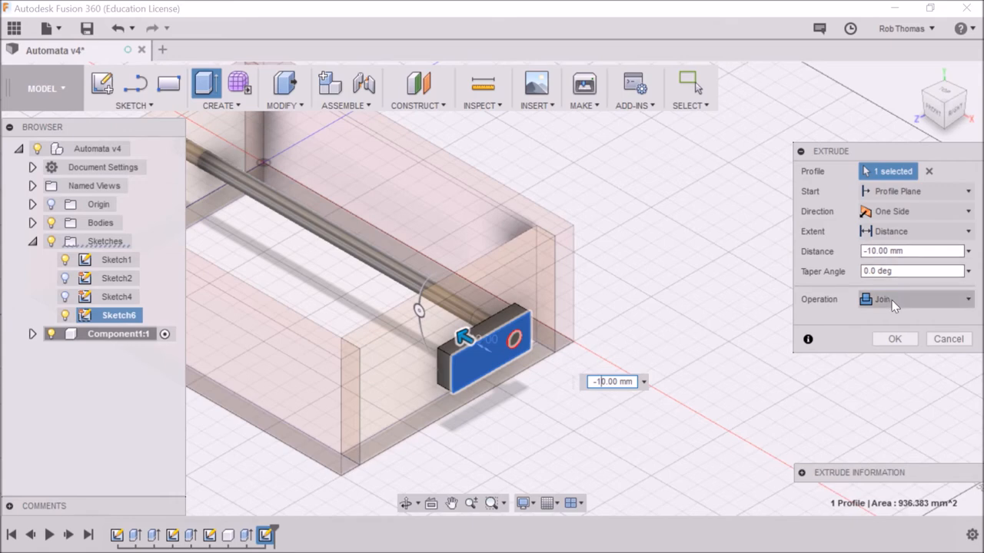
{"action": "mouse_move", "coordinate": [505, 352]}
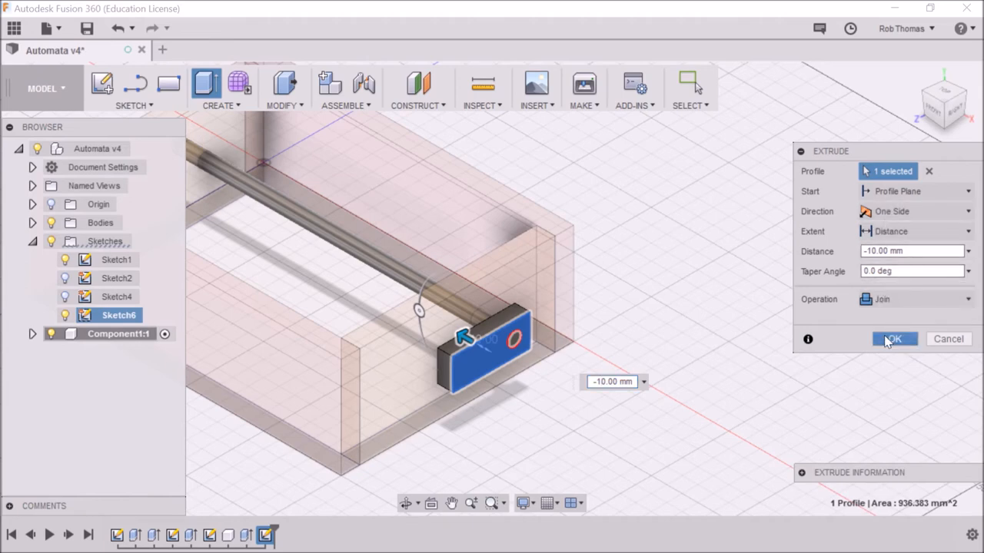
{"action": "left_click", "coordinate": [895, 340]}
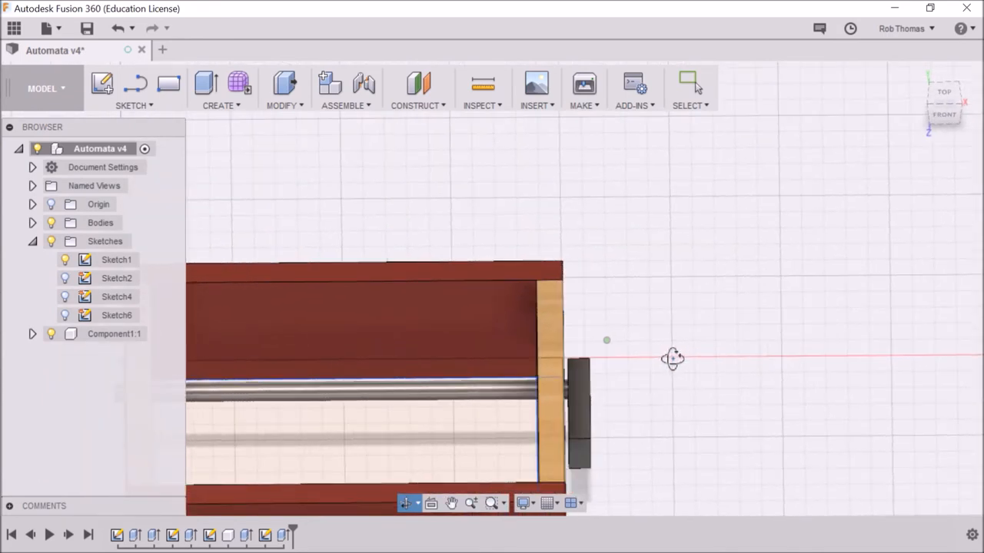
- Orbit the model so the handle block on the end wall faces the viewer
{"action": "left_click_drag", "start_coordinate": [673, 360], "coordinate": [644, 355]}
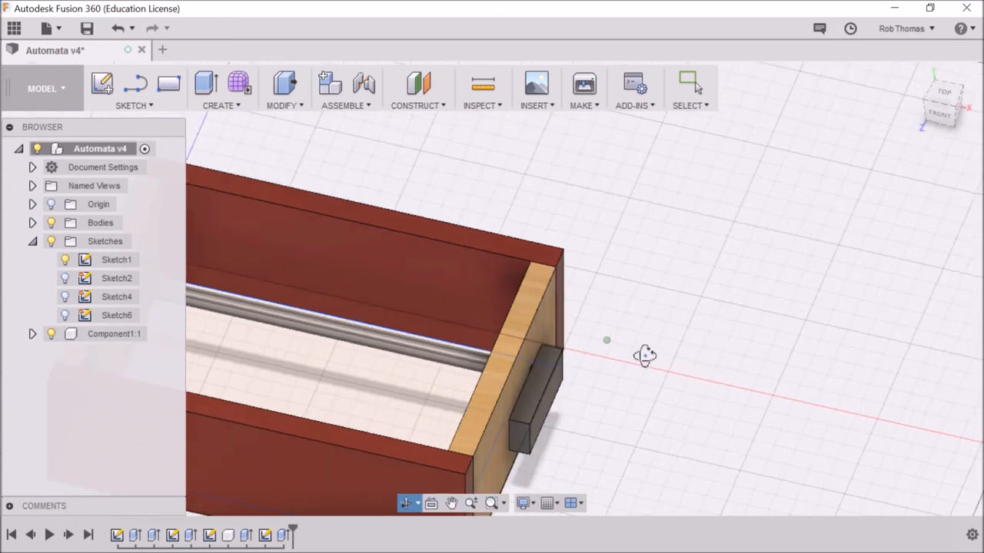
{"action": "left_click_drag", "start_coordinate": [644, 355], "coordinate": [546, 341]}
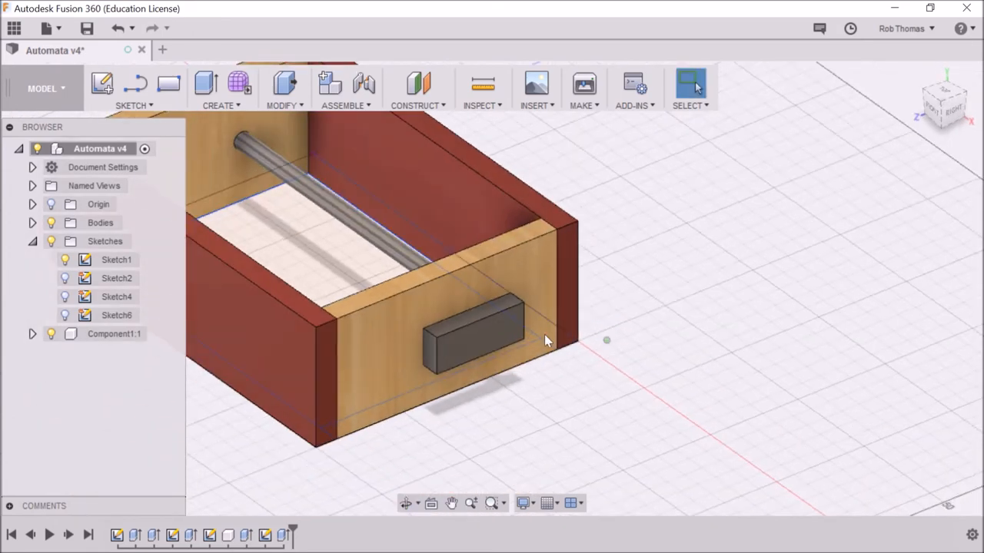
- Edit Feature on the handle block's extrusion via its front face context menu
{"action": "left_click", "coordinate": [477, 338]}
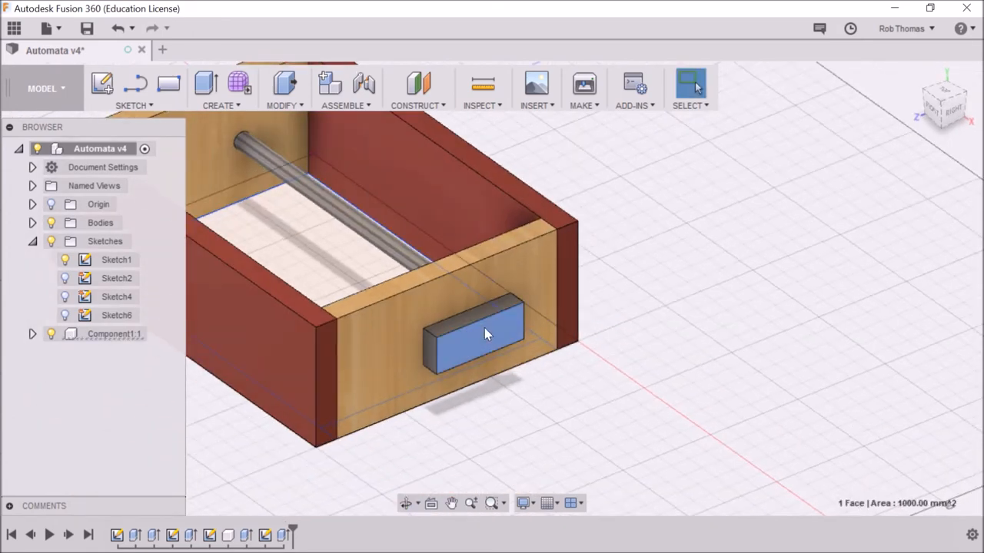
{"action": "right_click", "coordinate": [484, 335]}
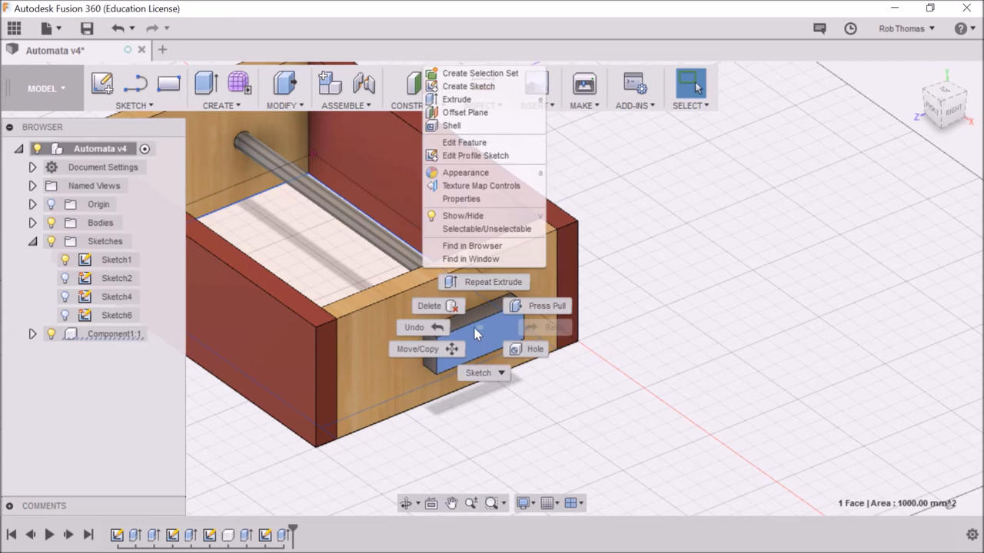
{"action": "mouse_move", "coordinate": [488, 355]}
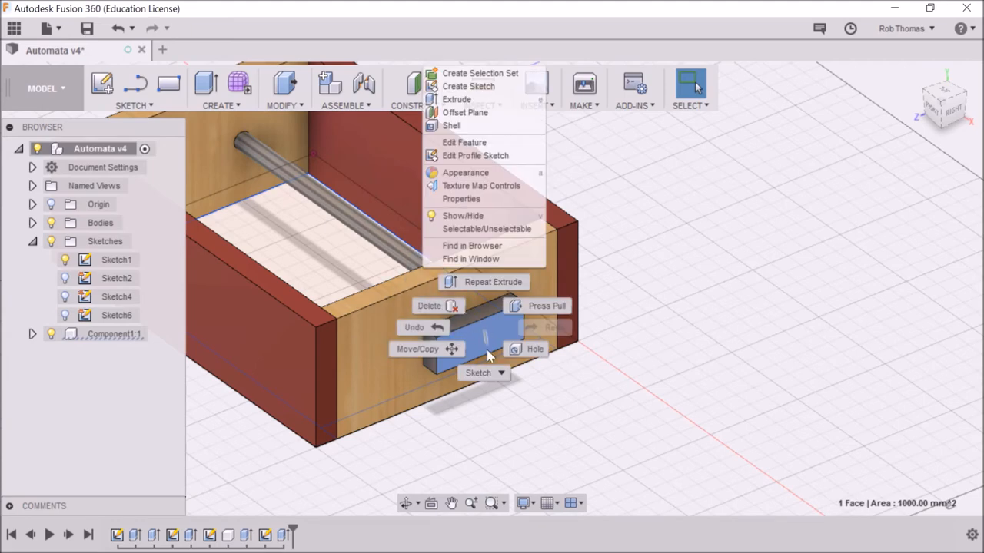
{"action": "mouse_move", "coordinate": [464, 141]}
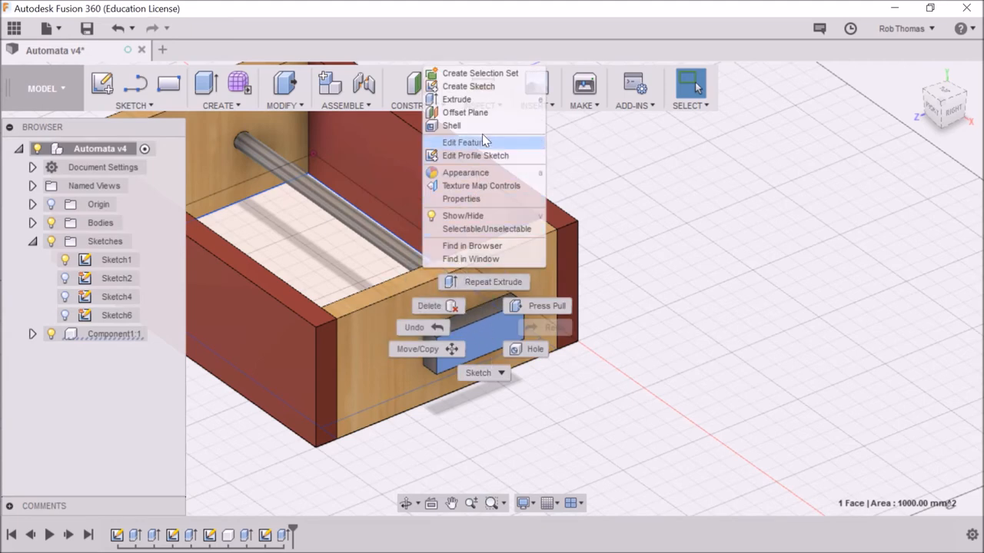
{"action": "mouse_move", "coordinate": [476, 86]}
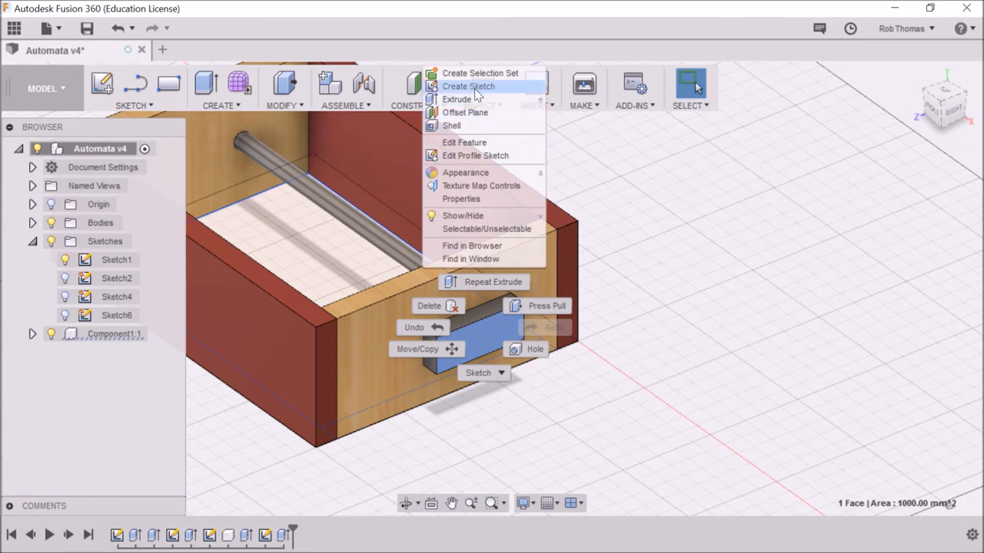
{"action": "mouse_move", "coordinate": [469, 141]}
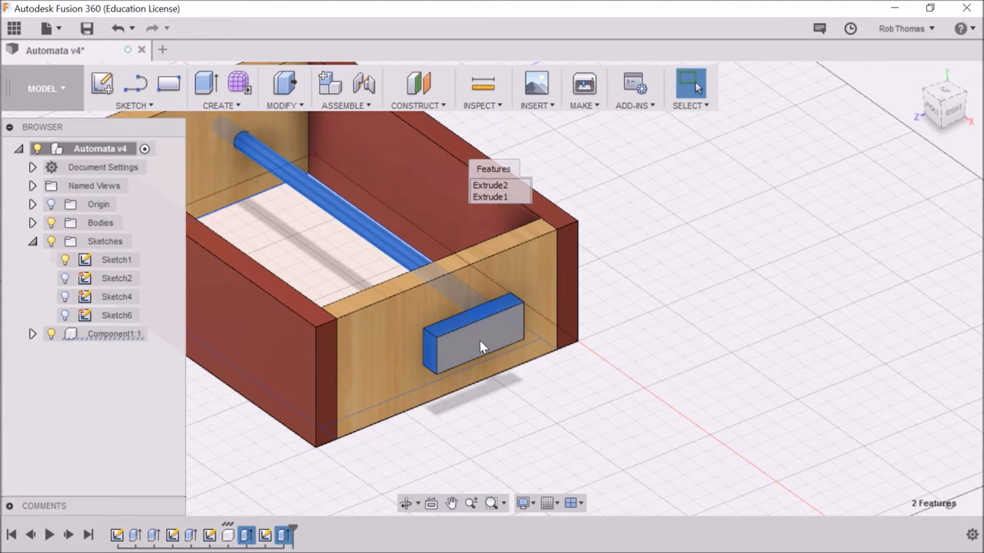
{"action": "left_click", "coordinate": [469, 331]}
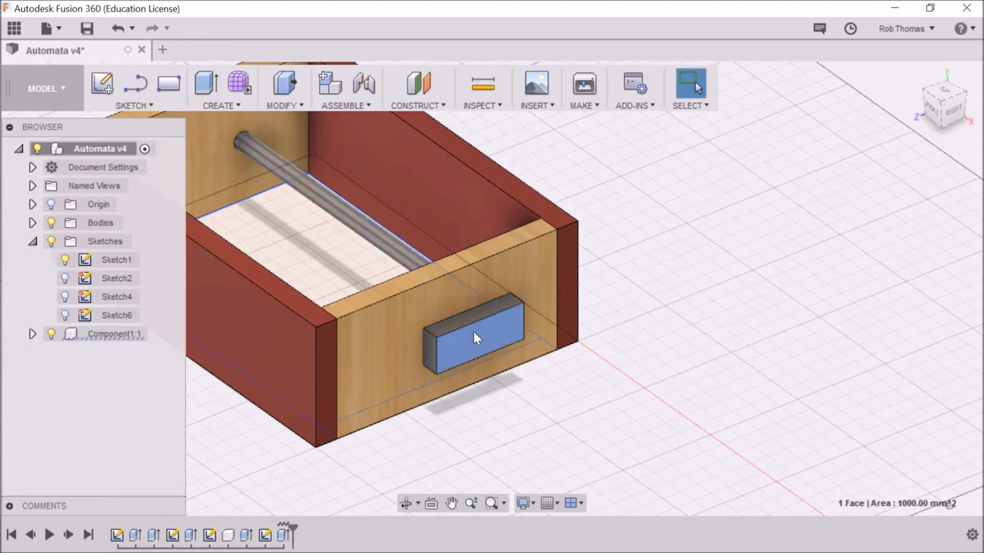
{"action": "right_click", "coordinate": [473, 339]}
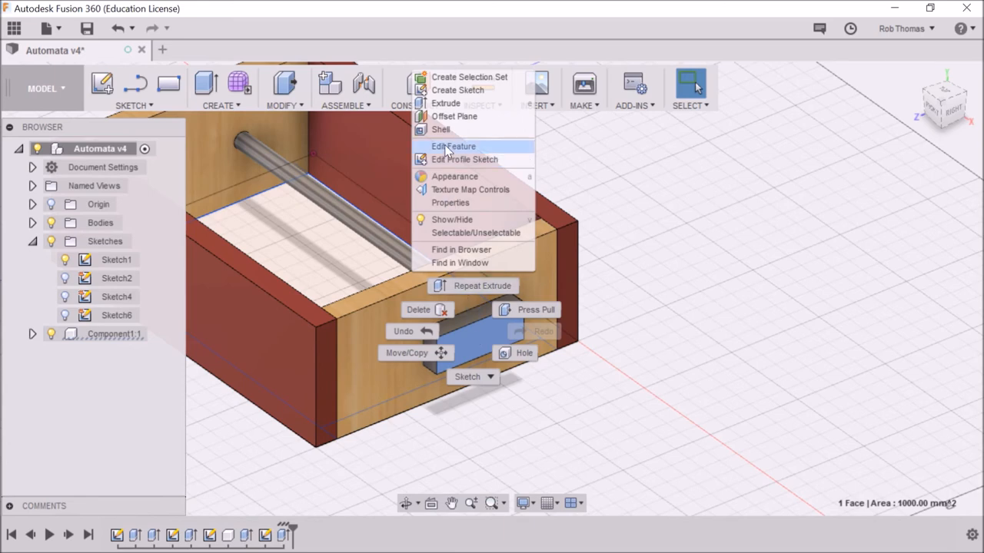
{"action": "mouse_move", "coordinate": [449, 150]}
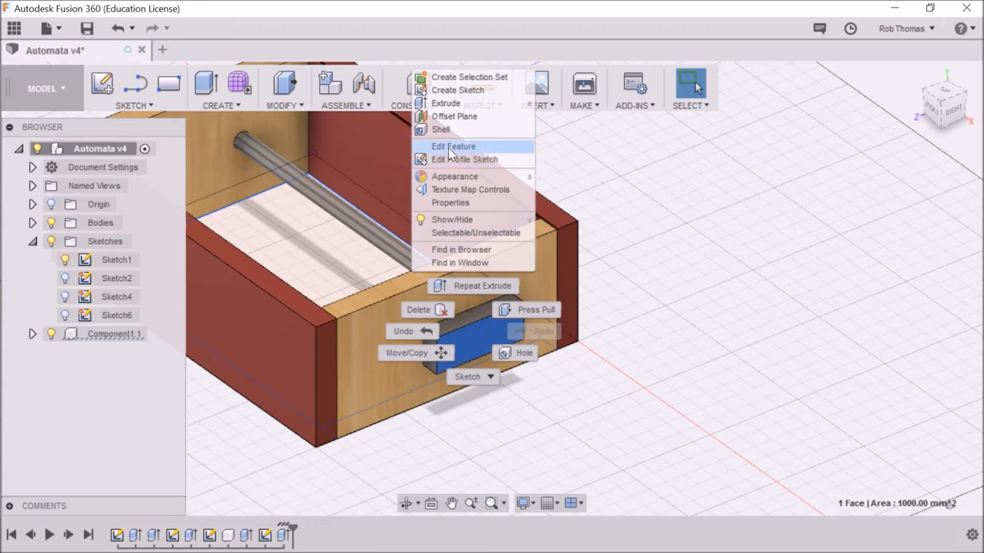
{"action": "left_click", "coordinate": [452, 146]}
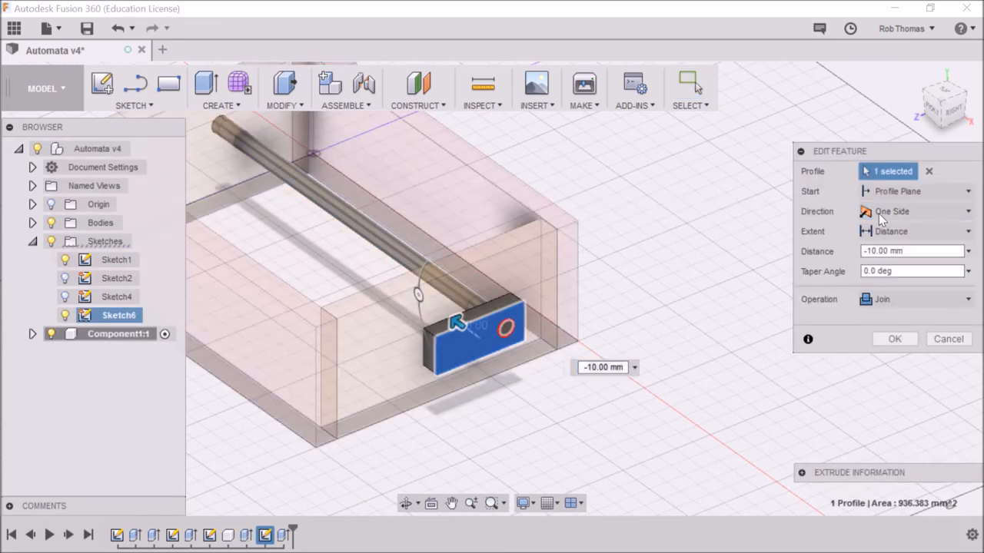
{"action": "mouse_move", "coordinate": [884, 191]}
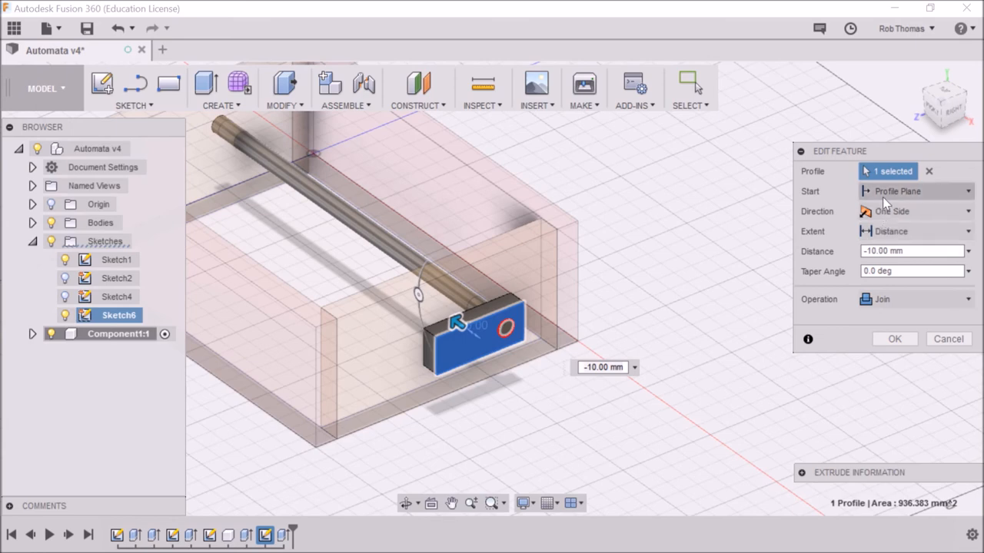
- Set the extrusion Start to Offset Plane with a -1.00 mm offset and apply it
{"action": "left_click", "coordinate": [910, 271]}
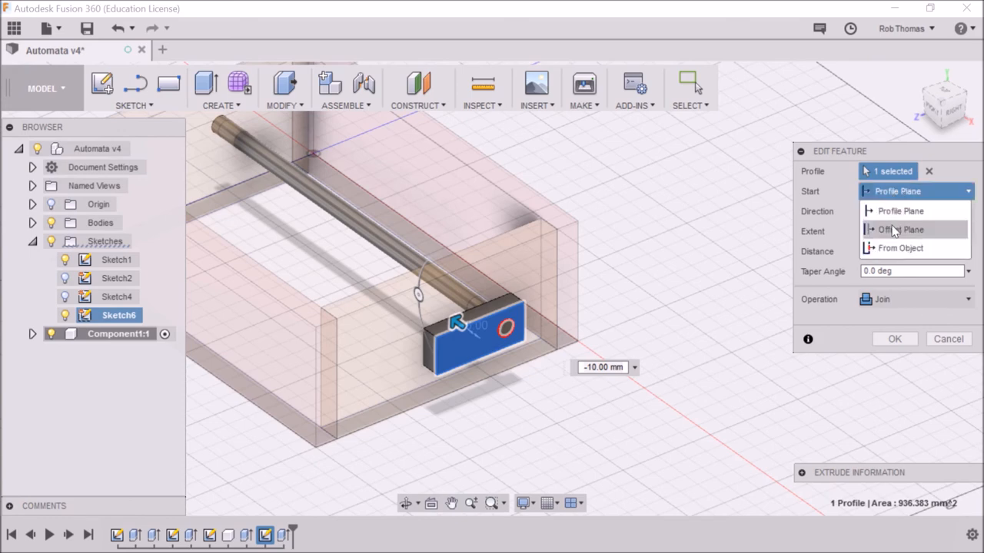
{"action": "left_click", "coordinate": [899, 229]}
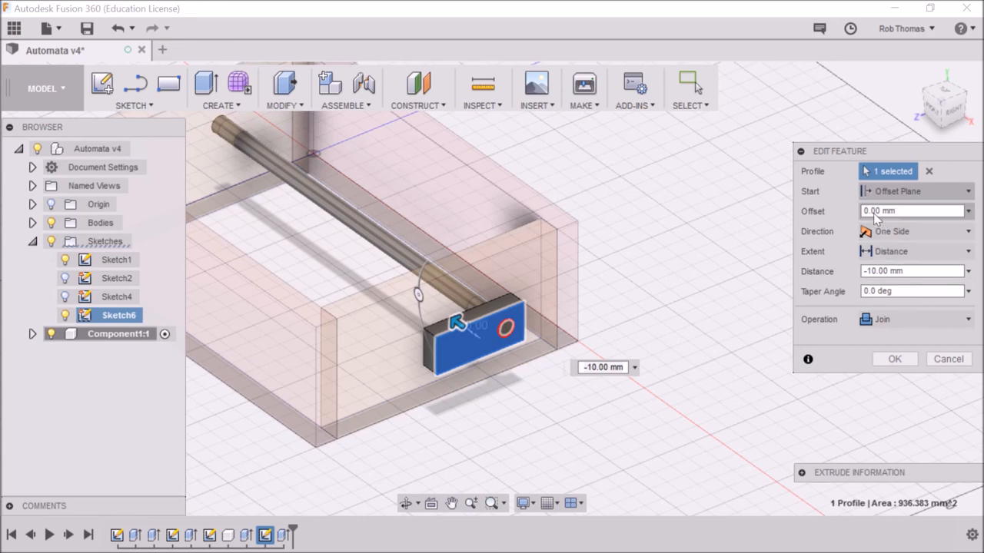
{"action": "left_click", "coordinate": [910, 210]}
{"action": "type", "text": "1"}
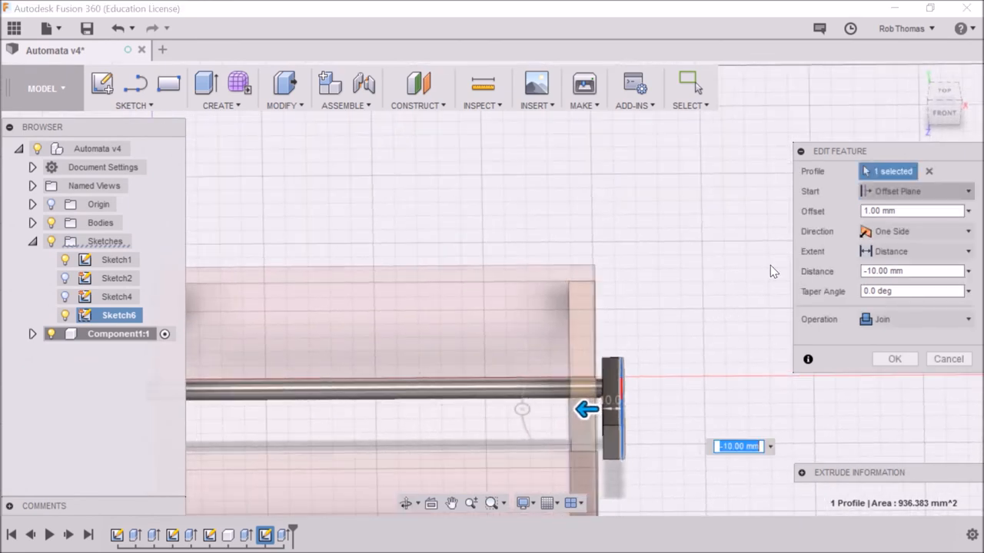
{"action": "left_click", "coordinate": [910, 210]}
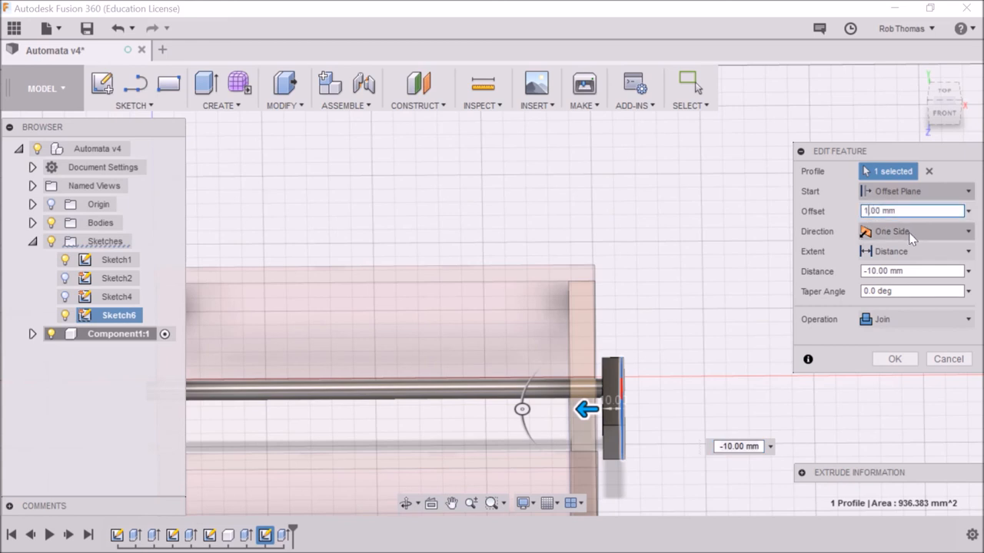
{"action": "type", "text": "10.00 mm"}
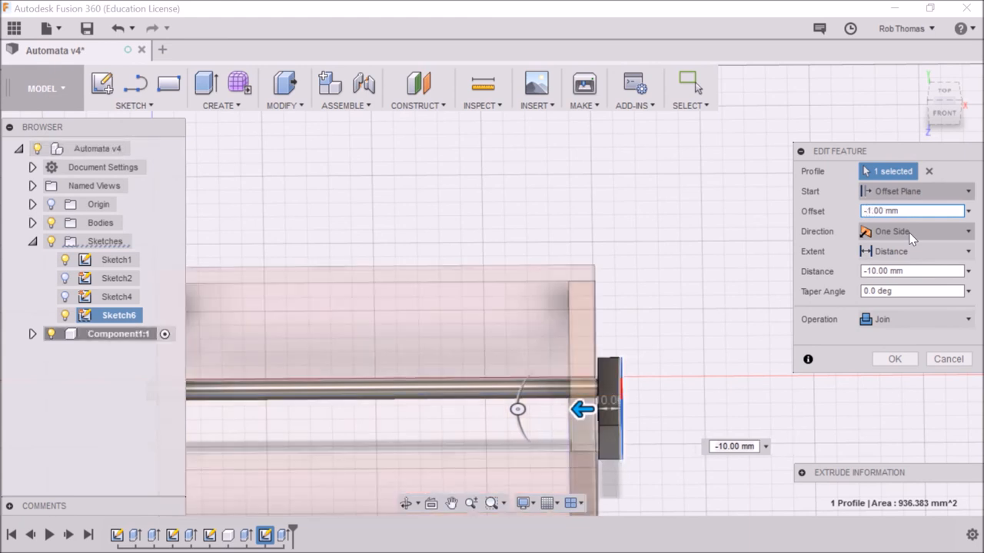
{"action": "mouse_move", "coordinate": [895, 360]}
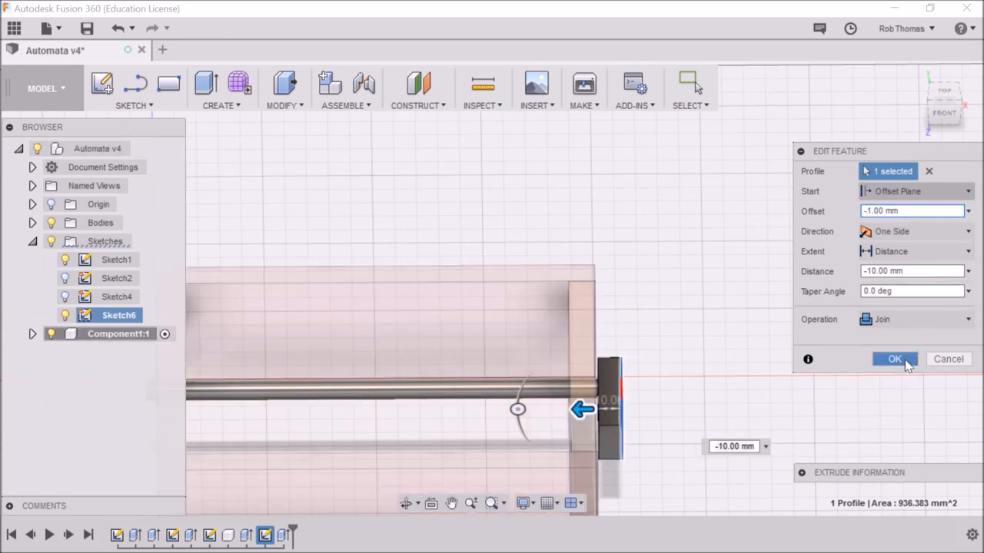
{"action": "left_click", "coordinate": [895, 359]}
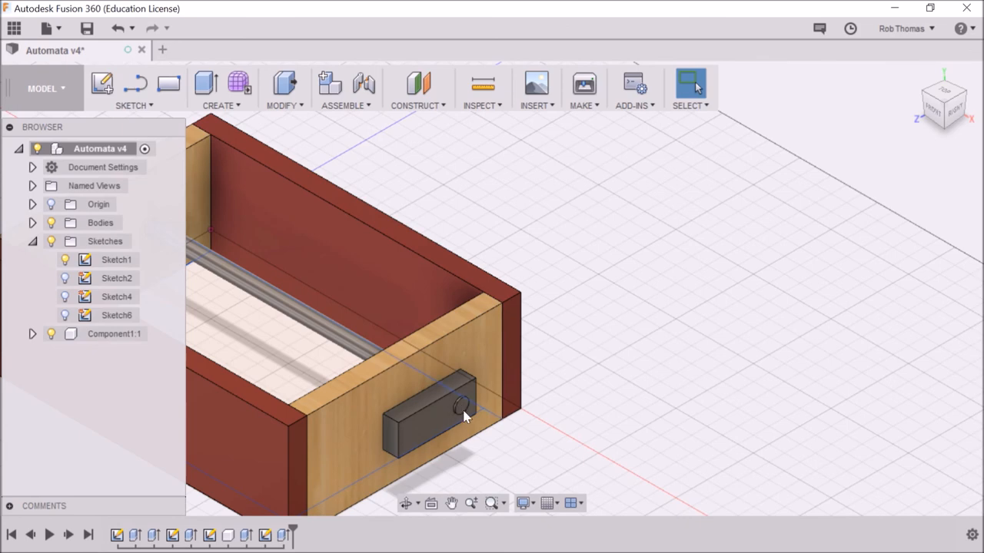
{"action": "mouse_move", "coordinate": [469, 406]}
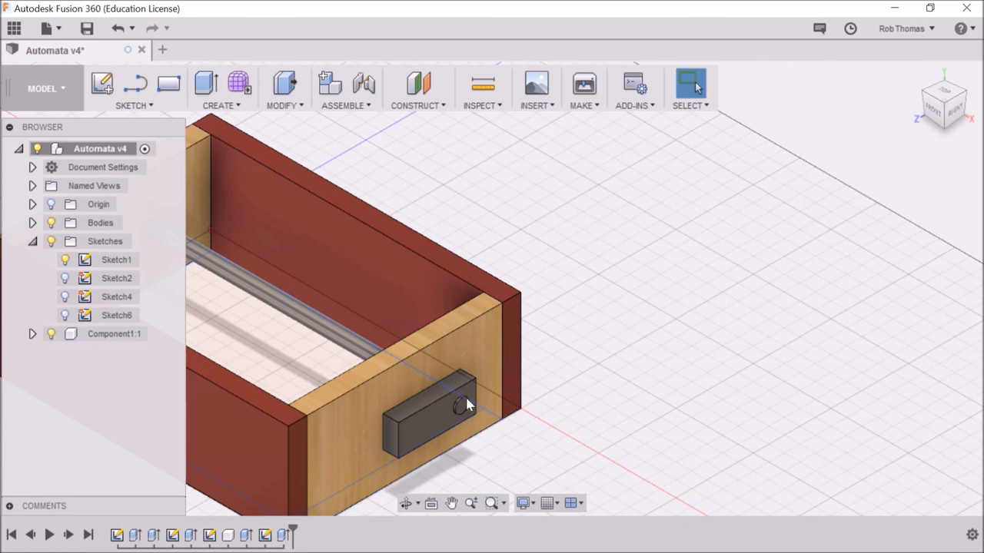
{"action": "mouse_move", "coordinate": [473, 415]}
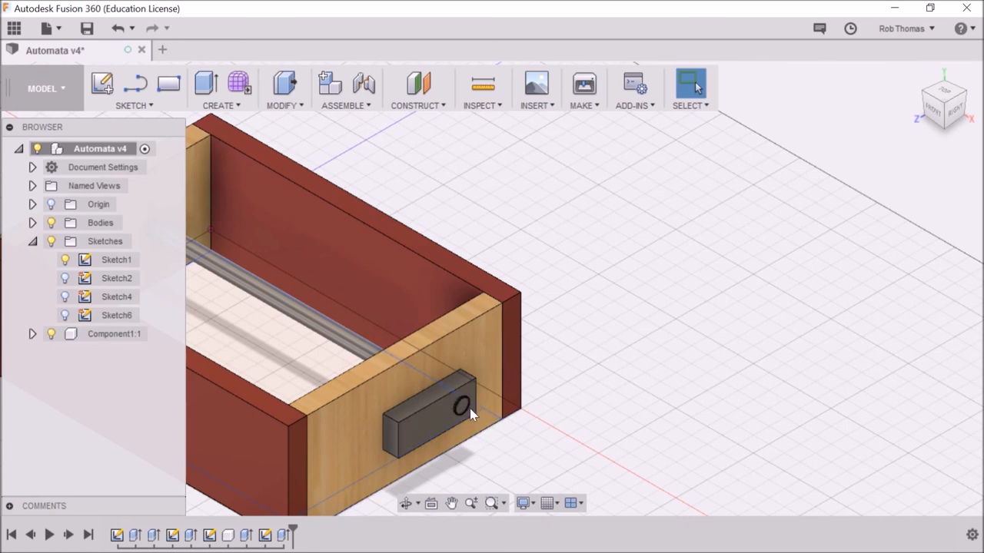
{"action": "mouse_move", "coordinate": [464, 412]}
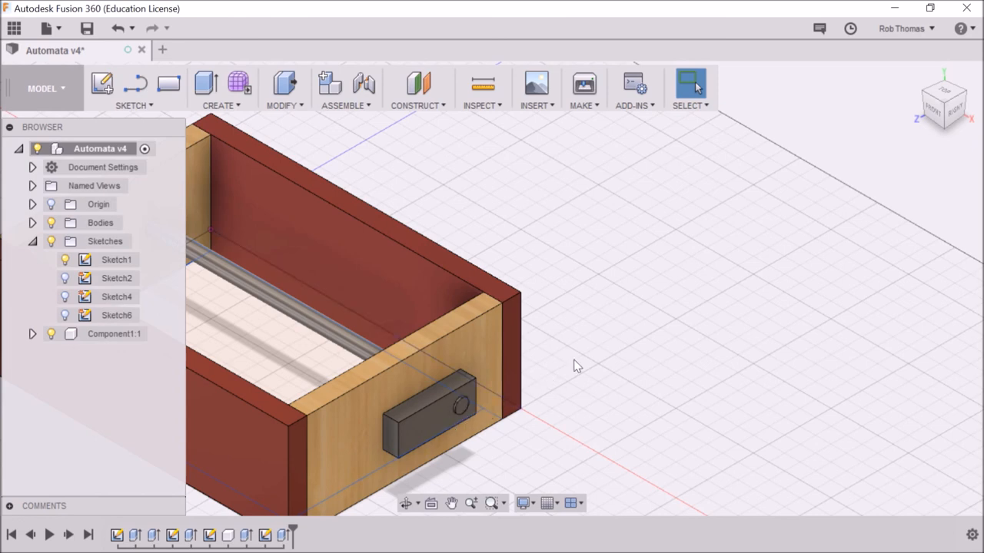
{"action": "mouse_move", "coordinate": [596, 316]}
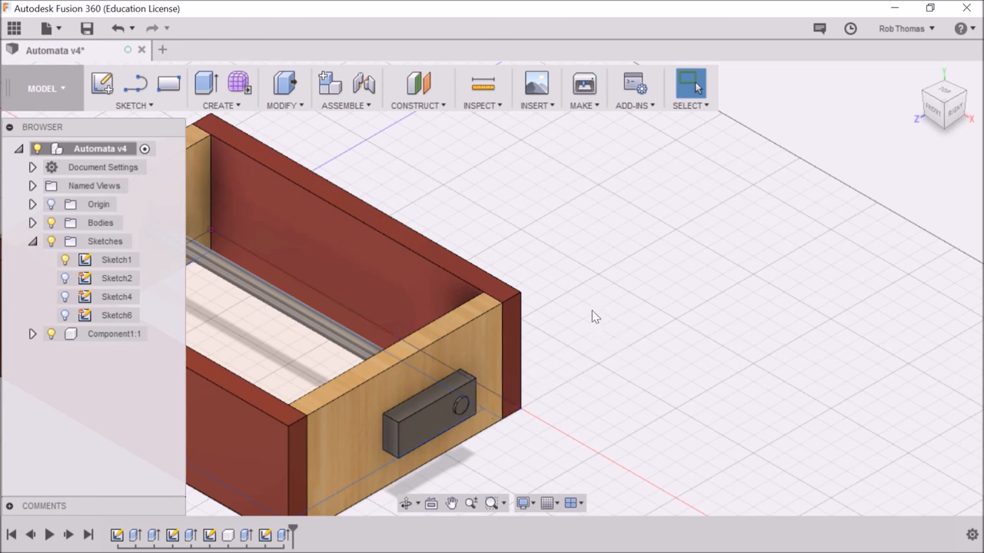